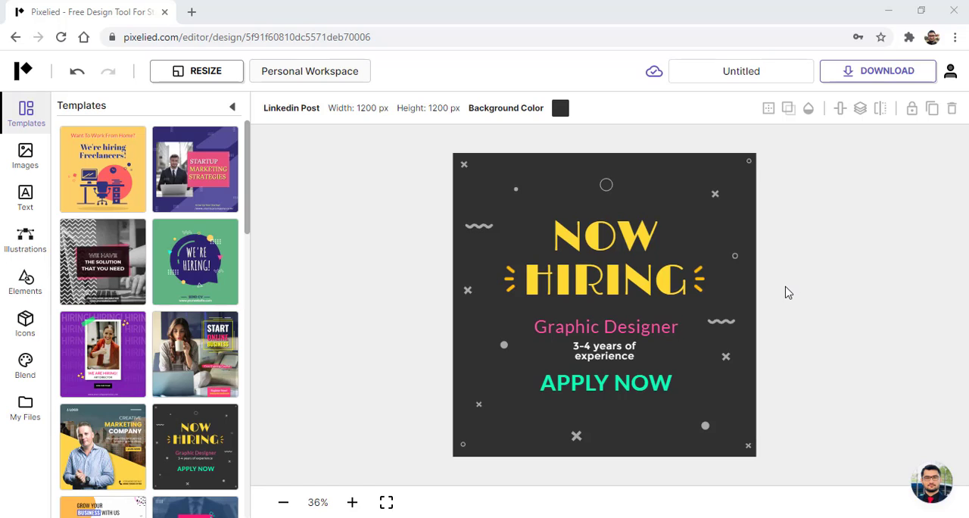
mouse_move(775, 294)
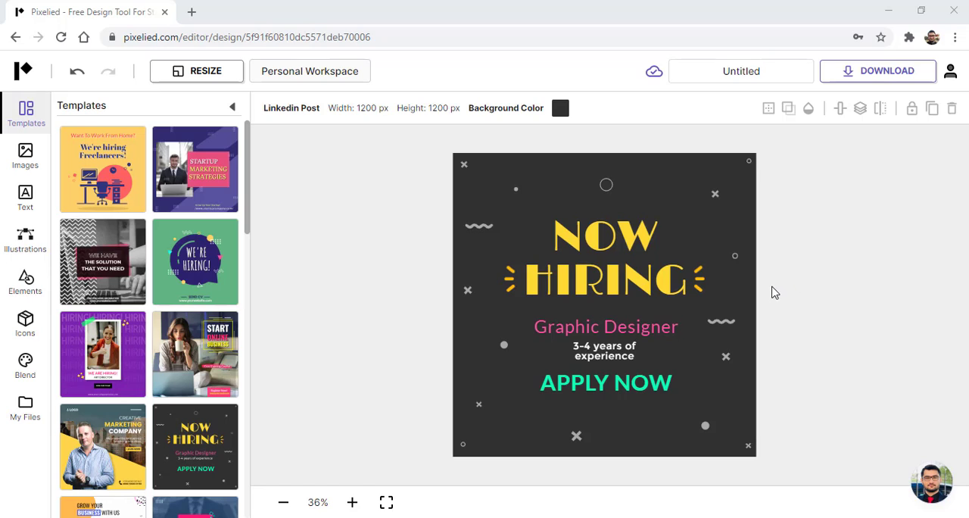
- Select NOW, then Shift-add HIRING and Graphic Designer into one multi-selection
left_click(605, 282)
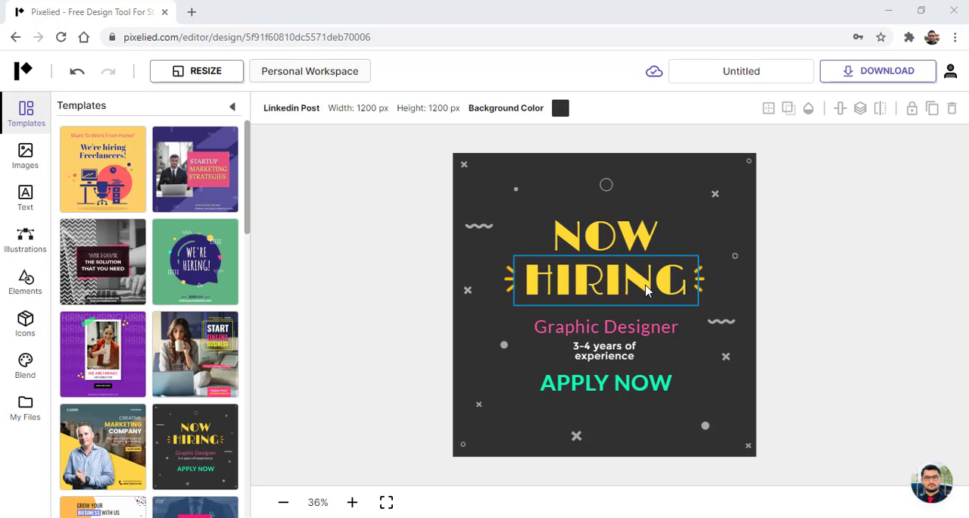
mouse_move(621, 270)
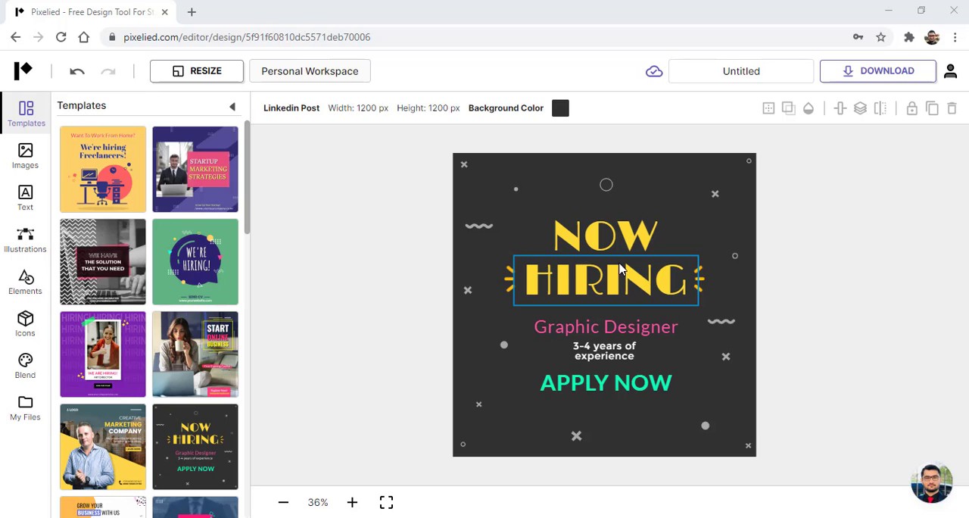
left_click(604, 236)
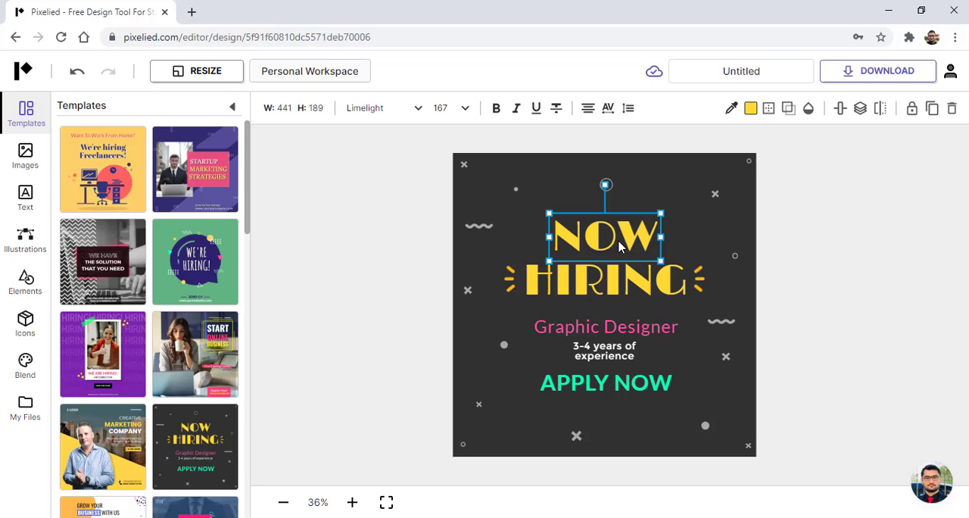
mouse_move(597, 271)
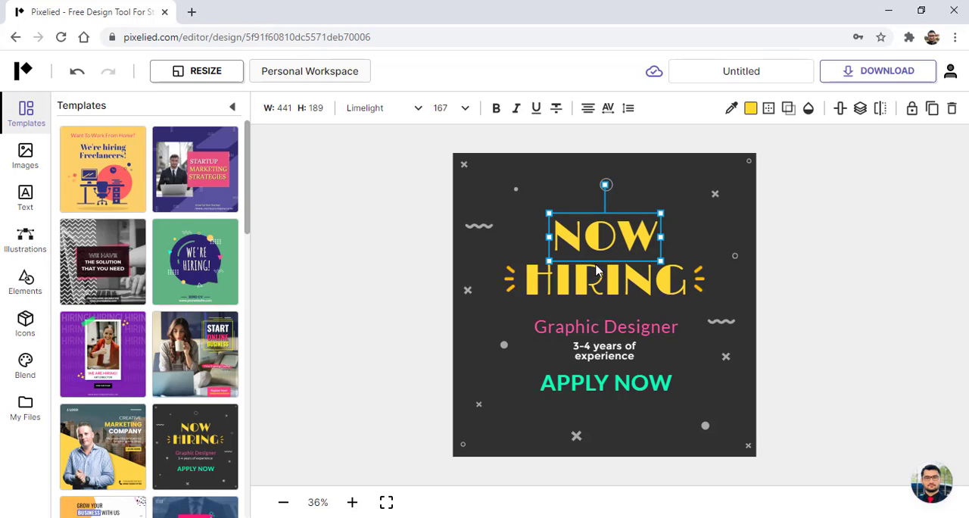
left_click(598, 281)
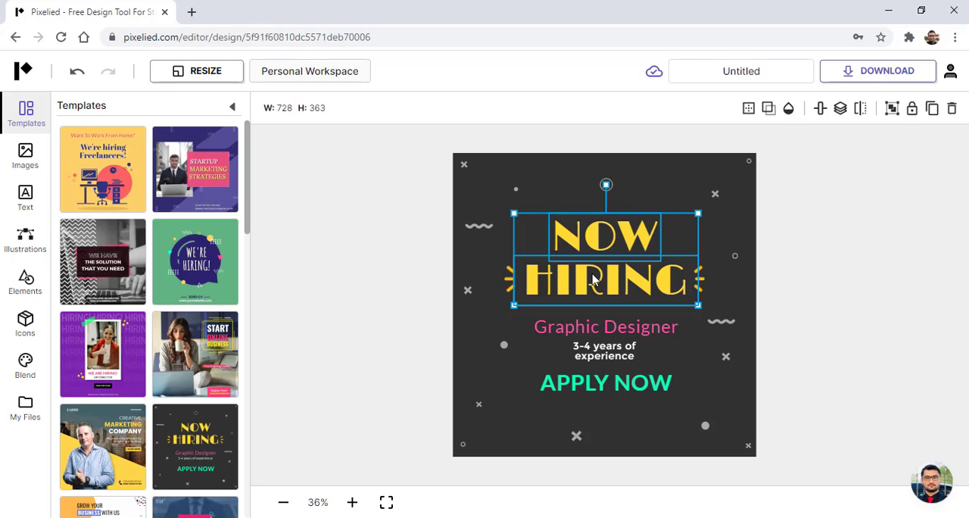
left_click(606, 327)
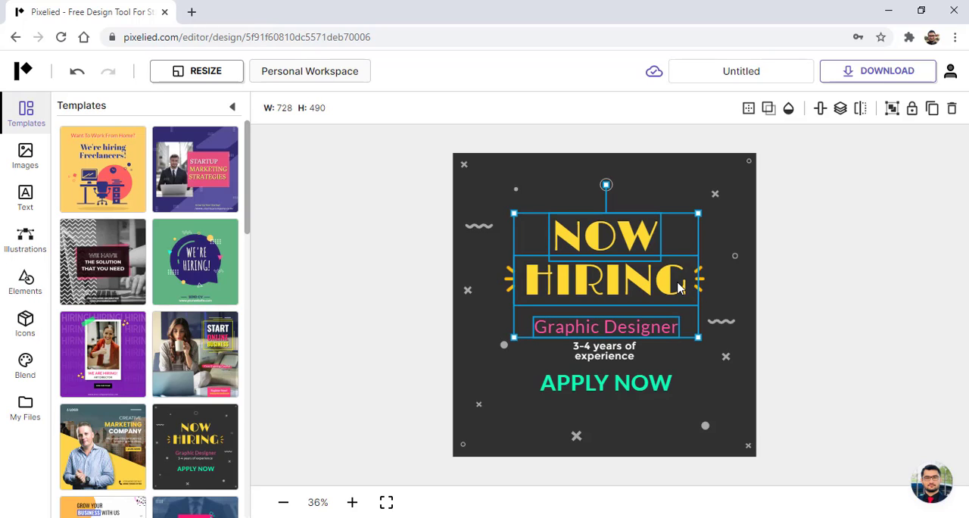
mouse_move(638, 288)
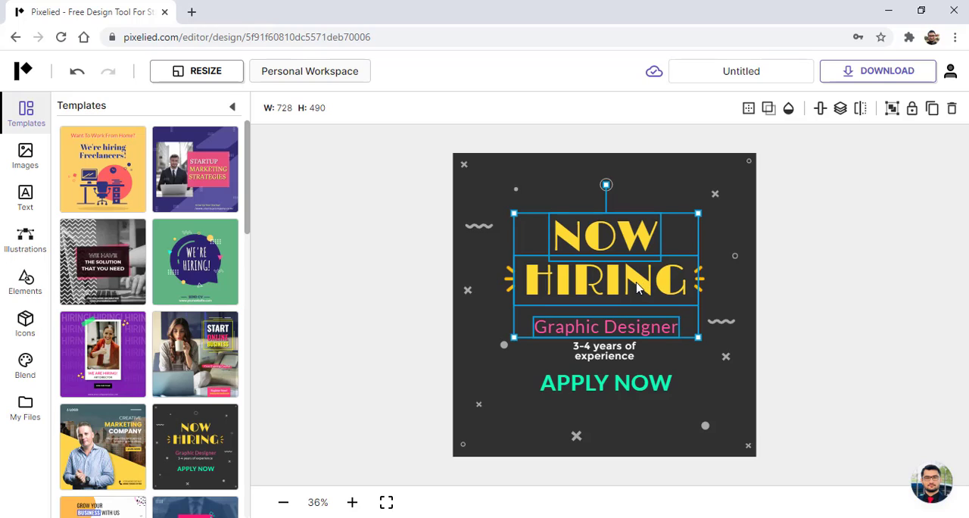
mouse_move(608, 254)
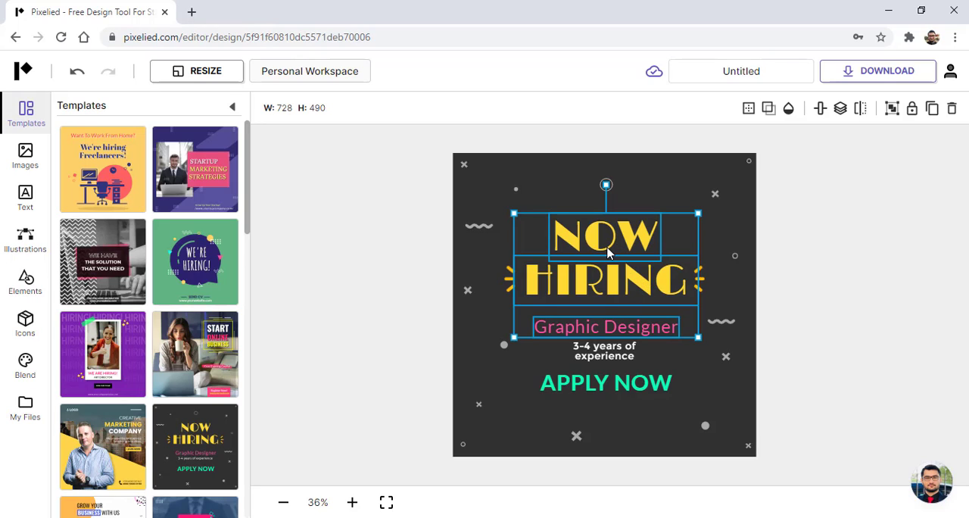
mouse_move(884, 166)
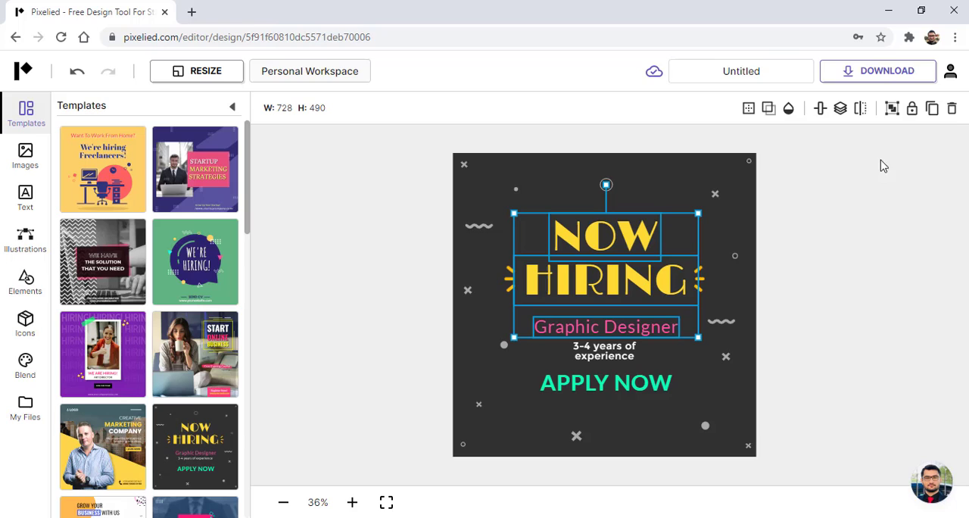
mouse_move(892, 107)
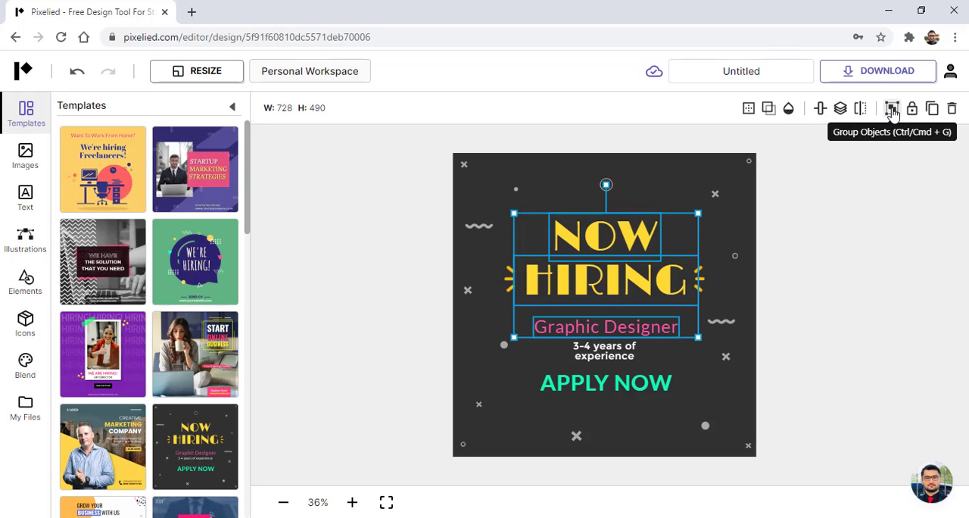
- Group the three selected headline texts with Group Objects
left_click(893, 107)
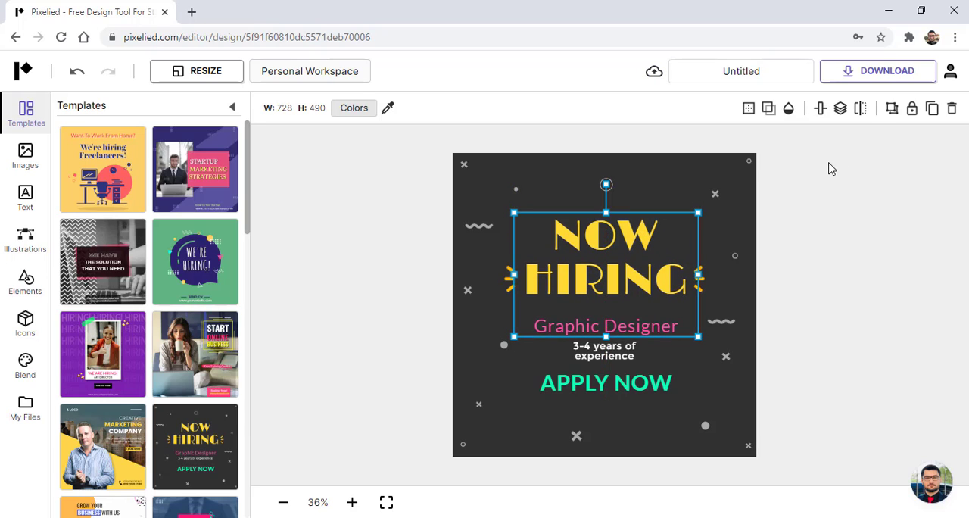
mouse_move(892, 109)
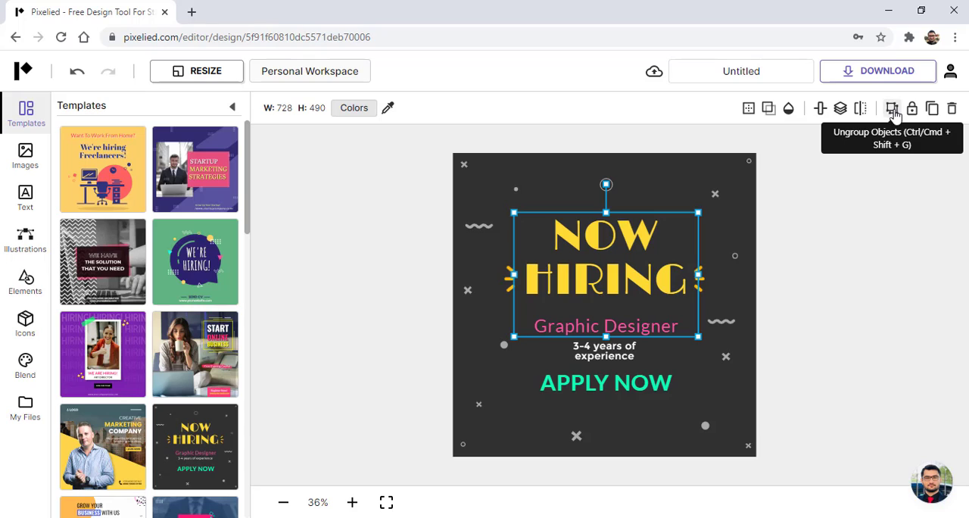
- Ungroup the headline texts and select HIRING on its own
left_click(892, 109)
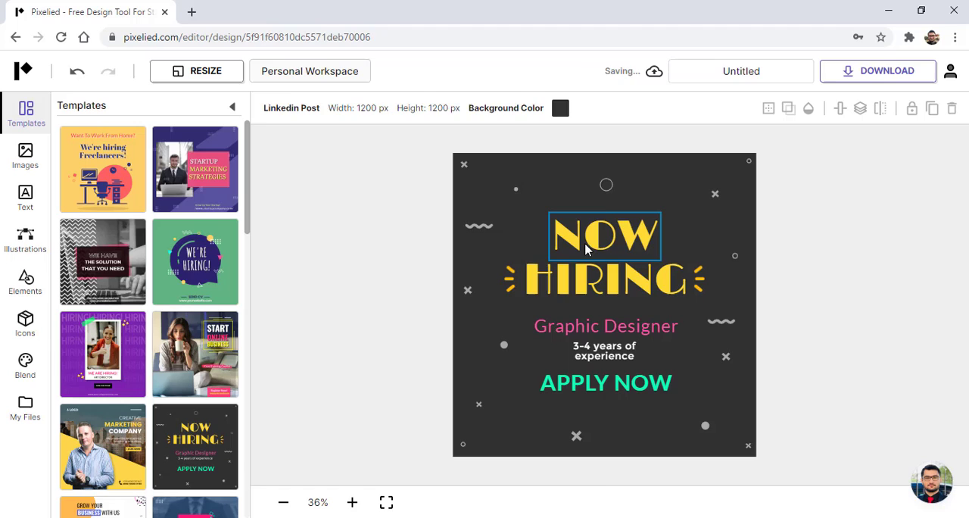
left_click(603, 233)
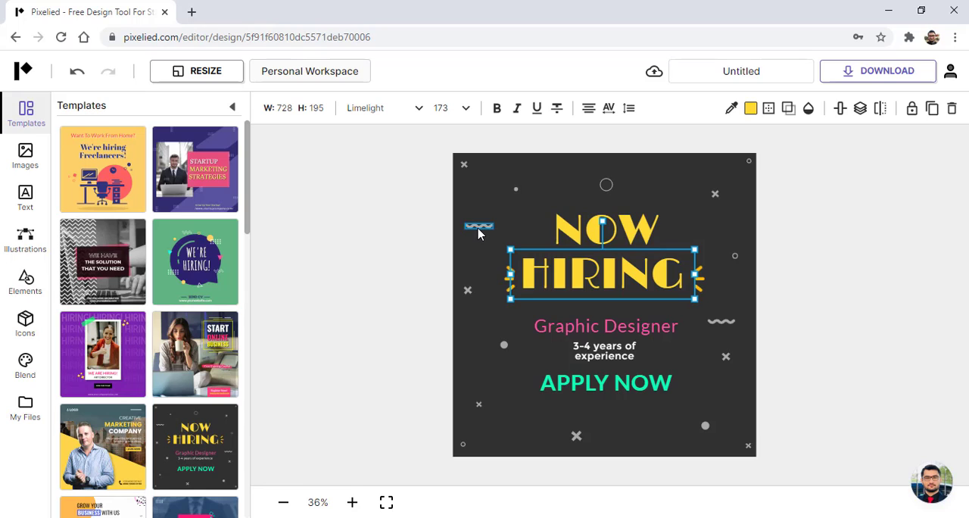
- Select the left squiggle, then Shift-drag to add the texts and nearby decorations
left_click(479, 227)
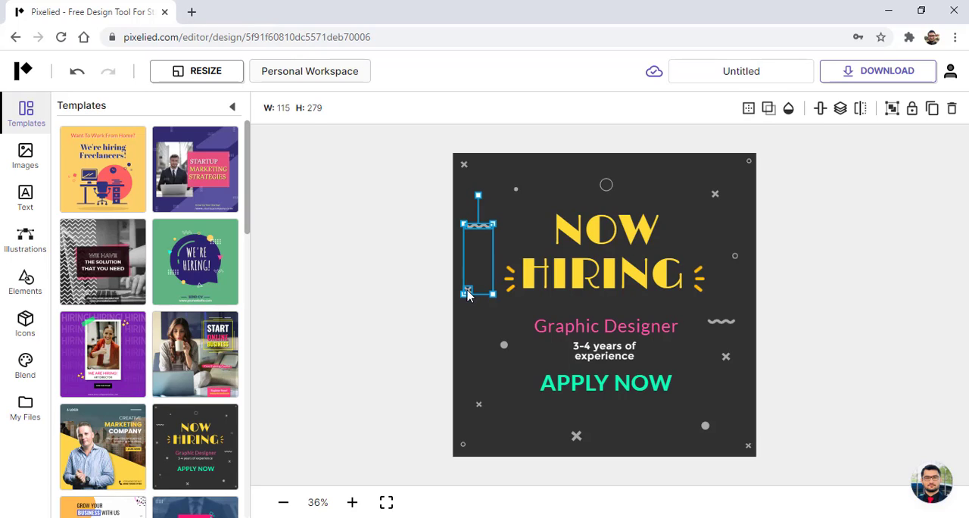
left_click_drag(466, 294, 506, 348)
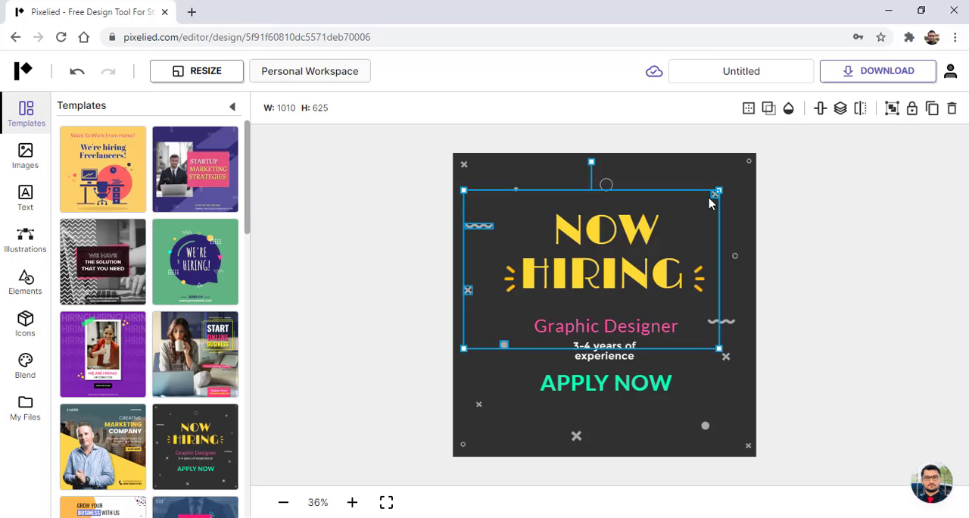
mouse_move(949, 158)
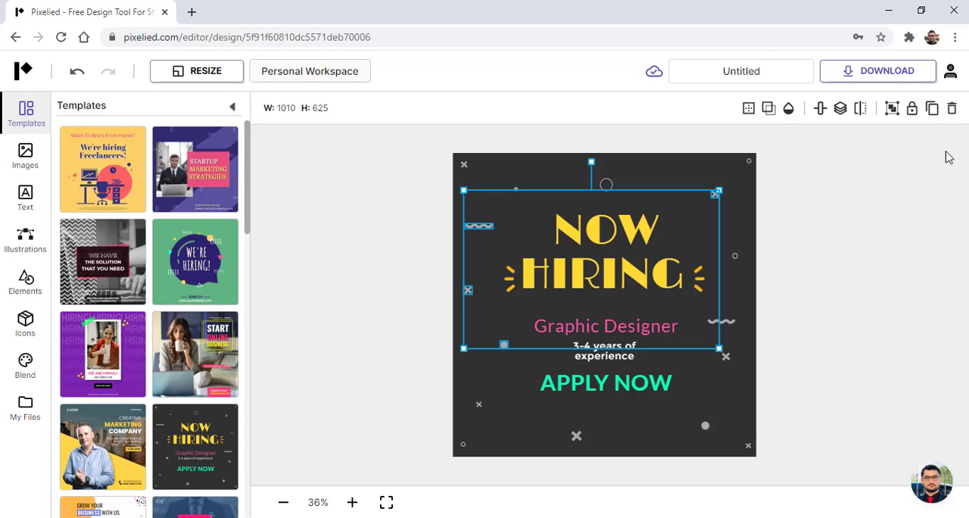
mouse_move(891, 107)
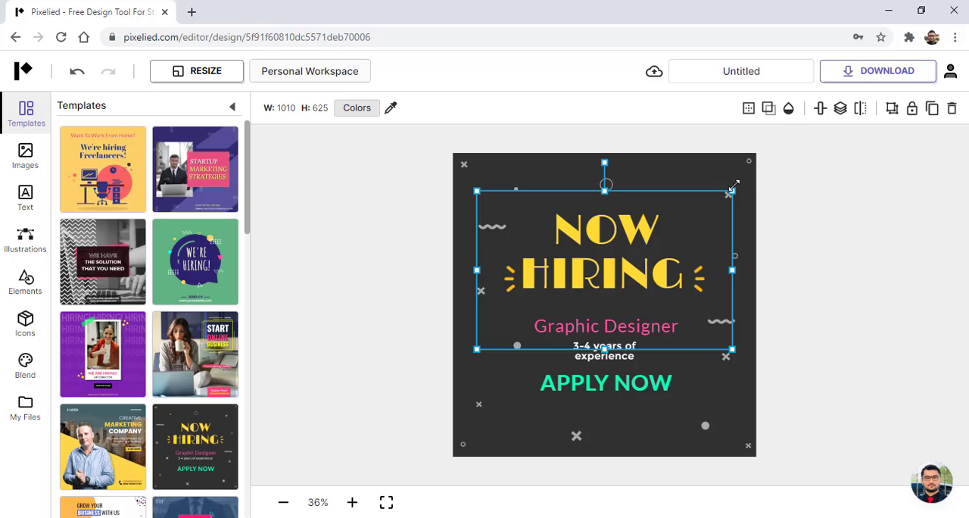
mouse_move(892, 109)
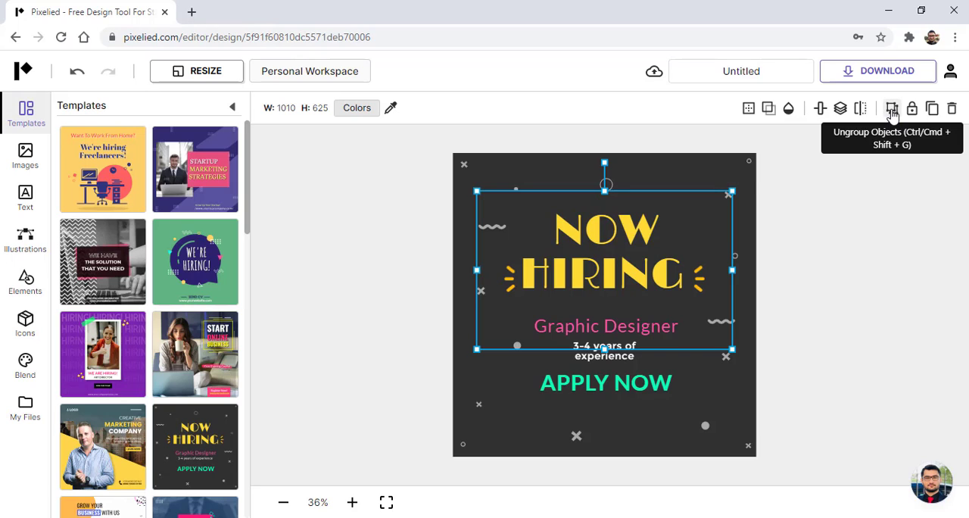